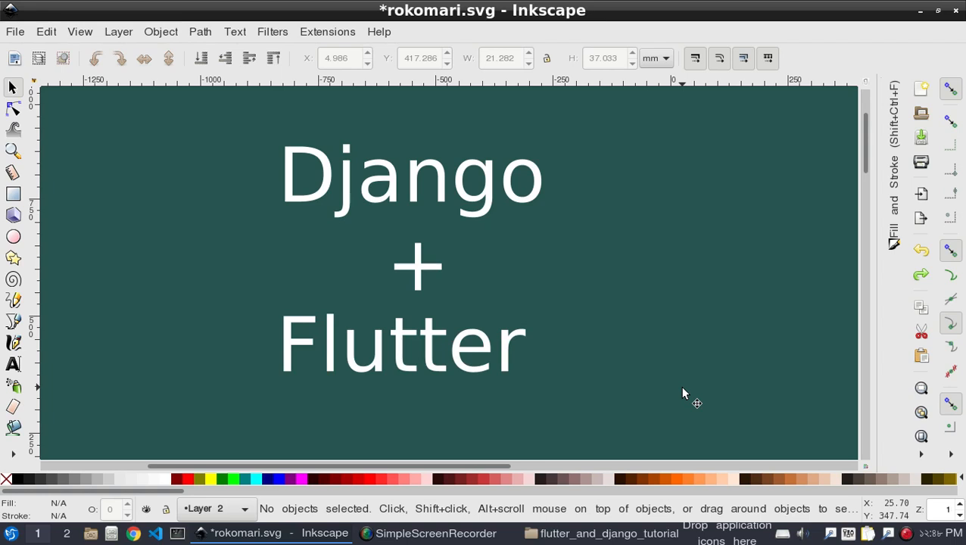
pyautogui.write('ba')
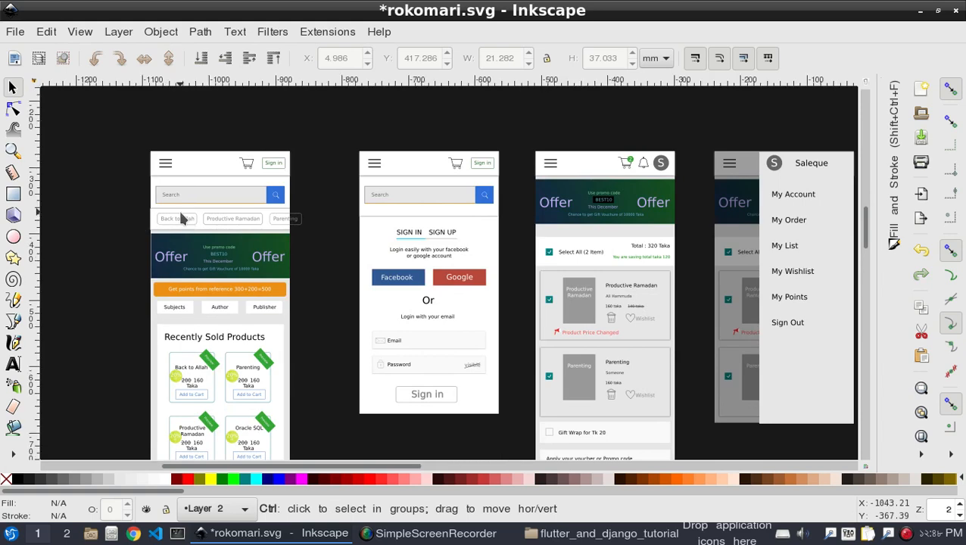
pyautogui.scroll(-3)
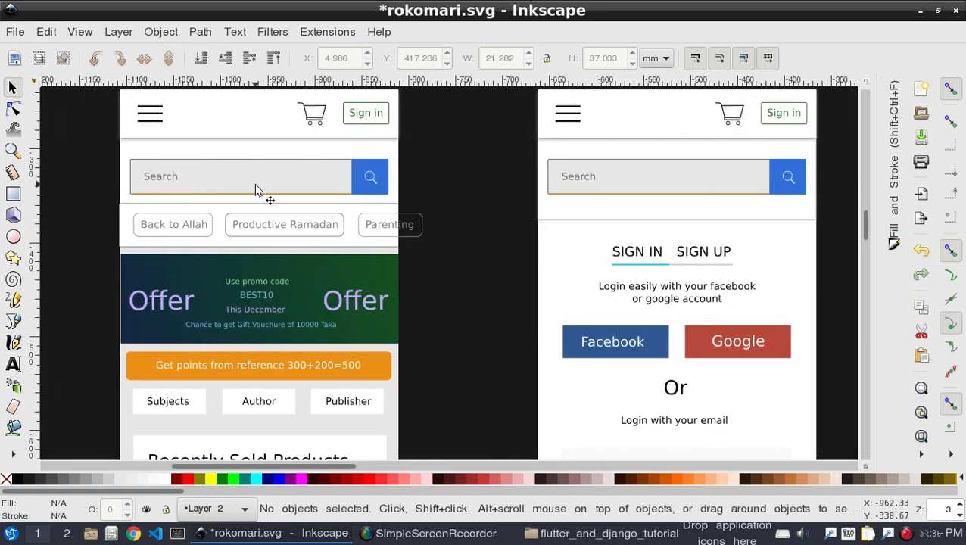
pyautogui.scroll(-3)
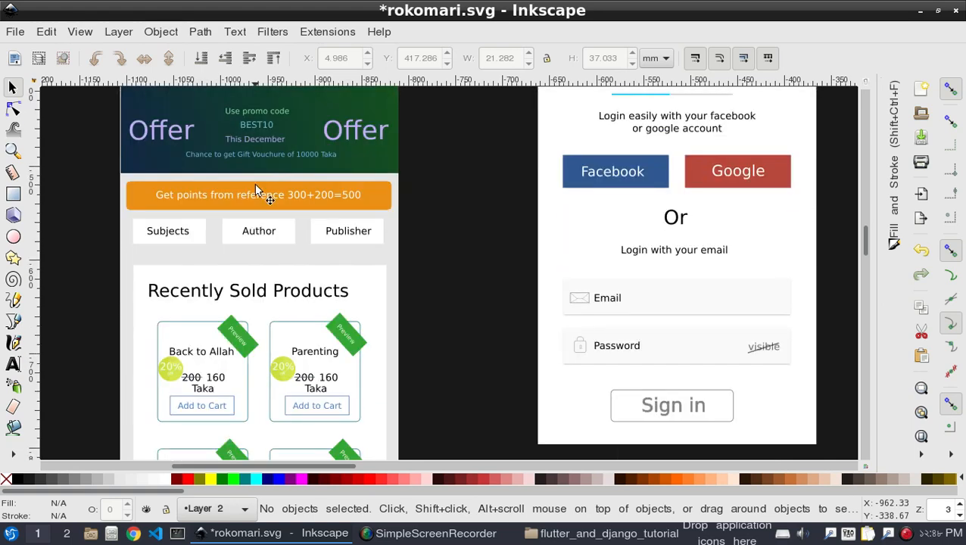
pyautogui.scroll(-3)
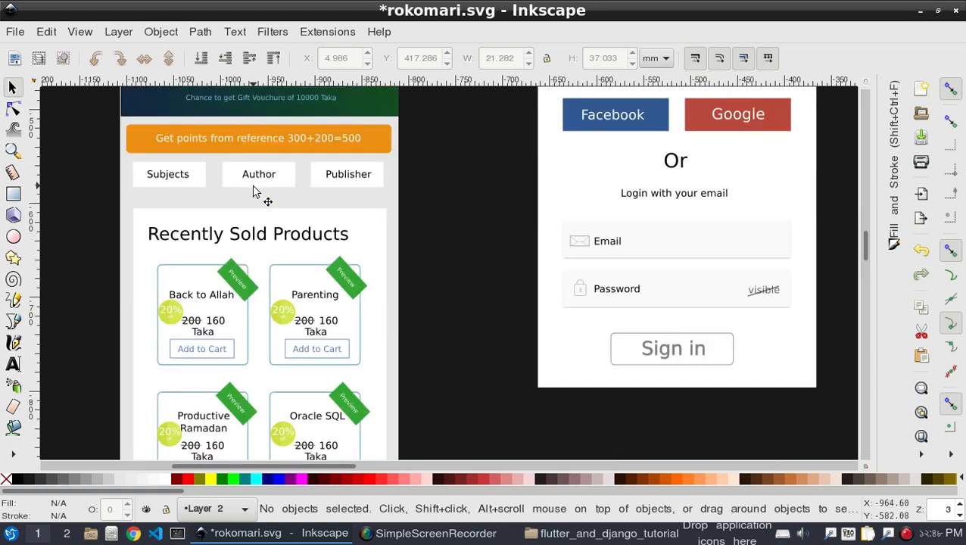
pyautogui.scroll(-3)
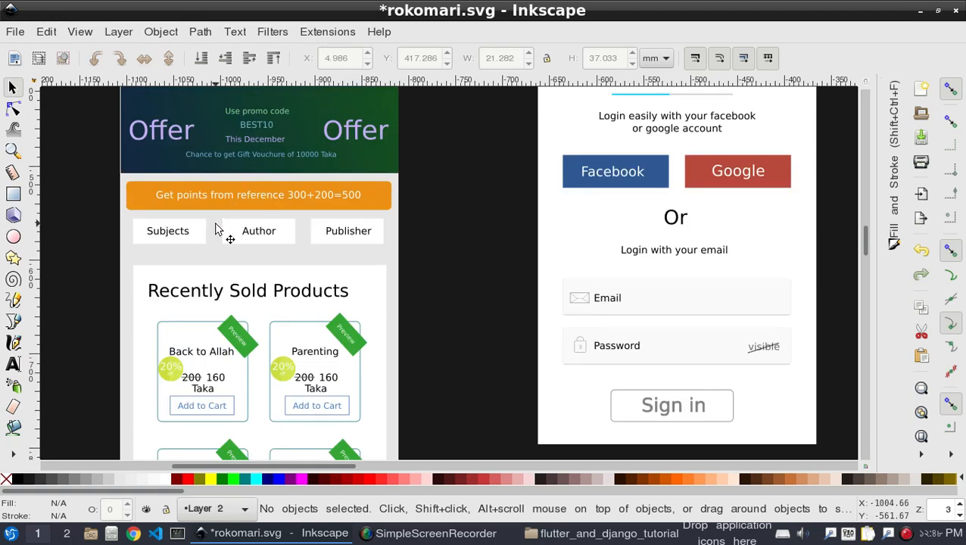
pyautogui.moveTo(352, 245)
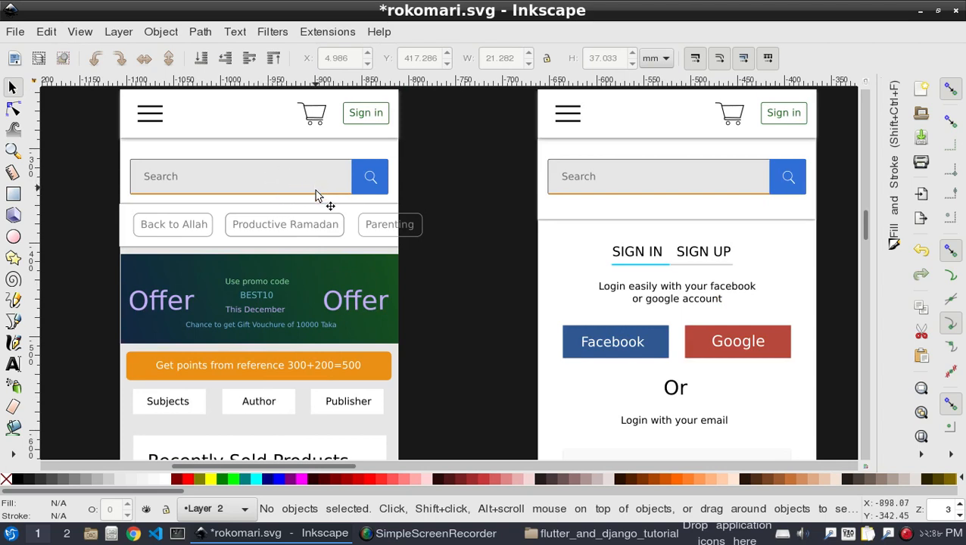
pyautogui.moveTo(318, 200)
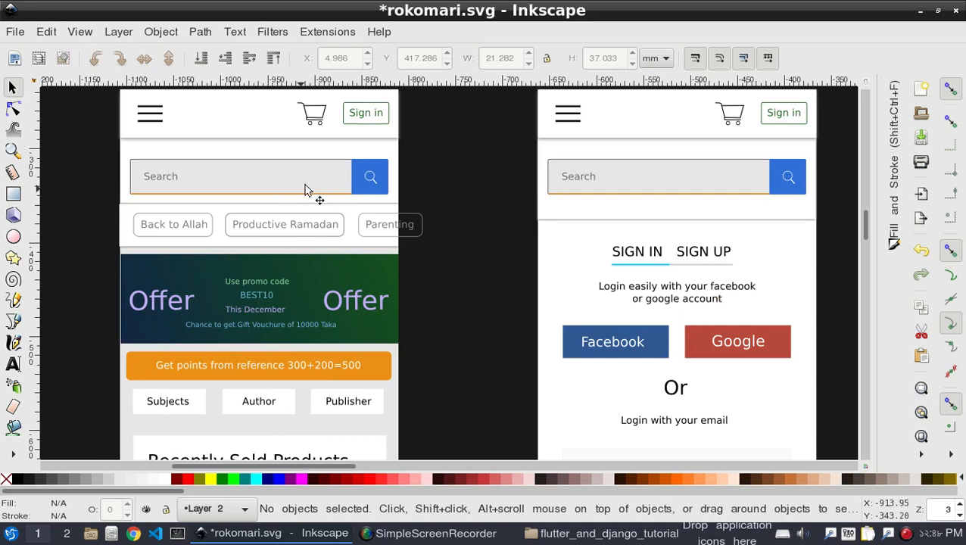
pyautogui.scroll(-3)
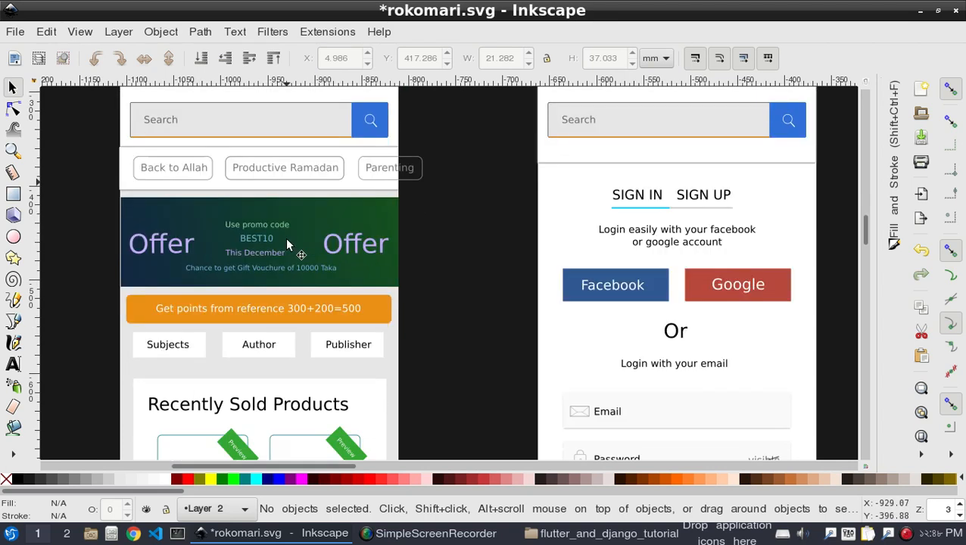
pyautogui.moveTo(135, 219)
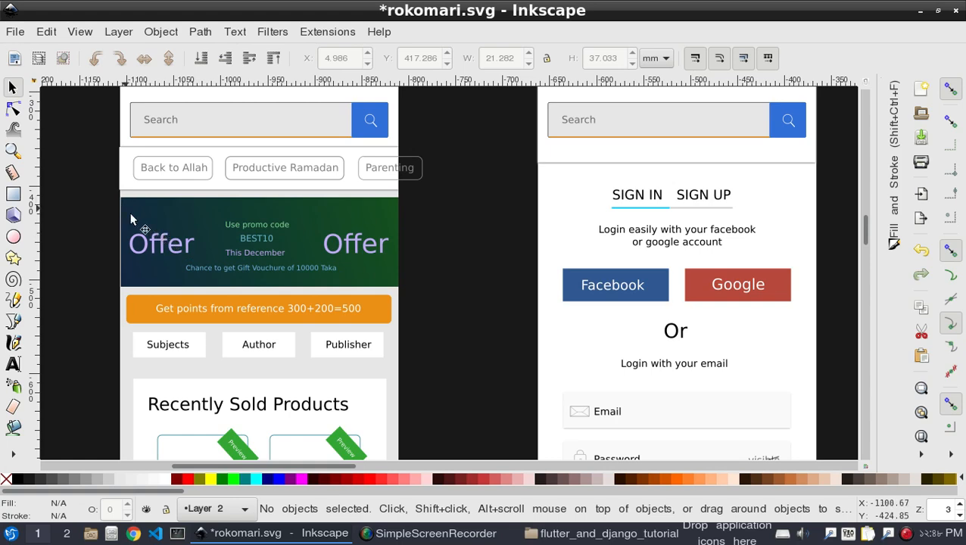
pyautogui.moveTo(371, 282)
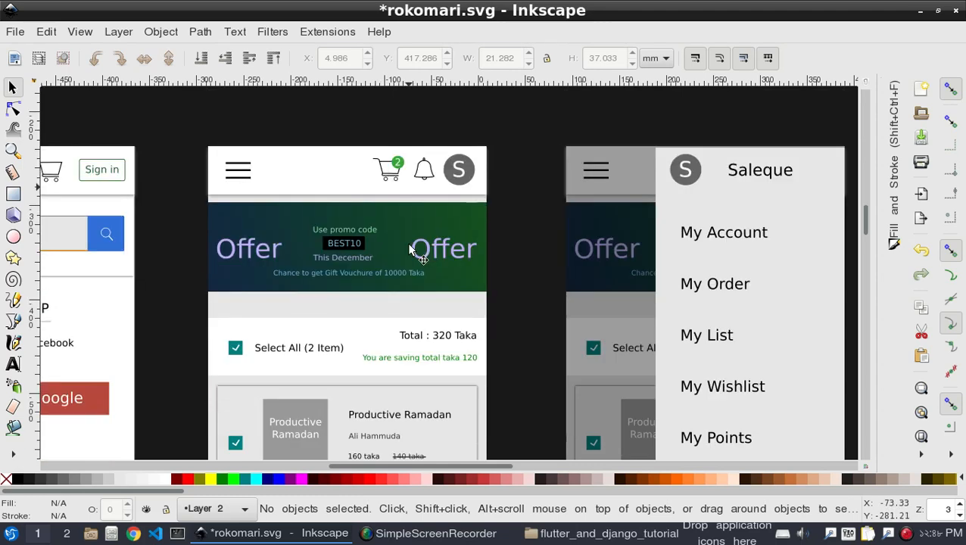
pyautogui.scroll(-3)
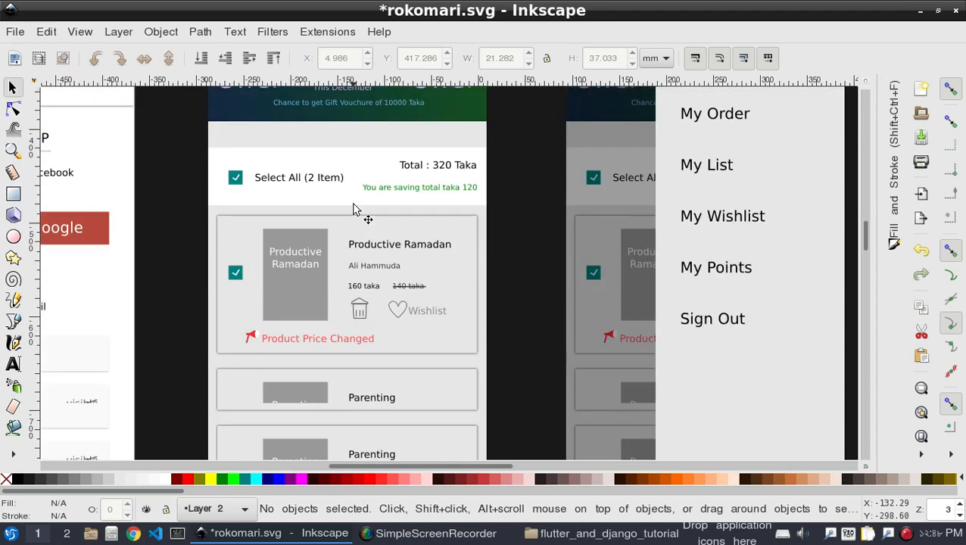
pyautogui.scroll(-3)
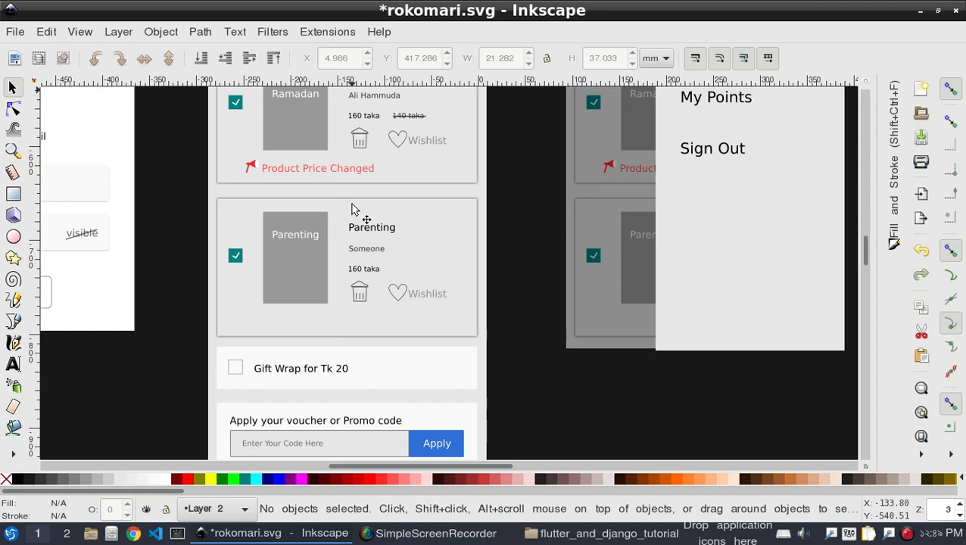
pyautogui.scroll(-3)
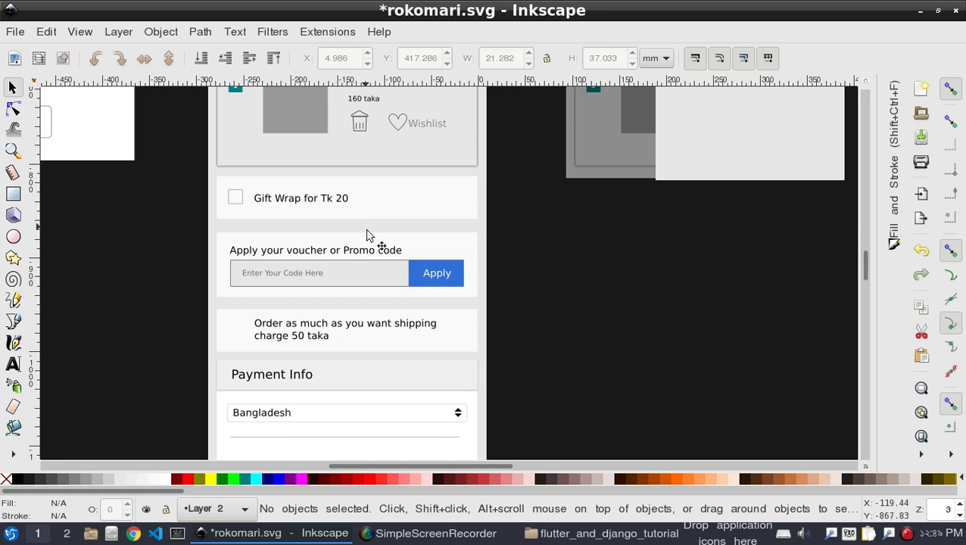
pyautogui.scroll(-3)
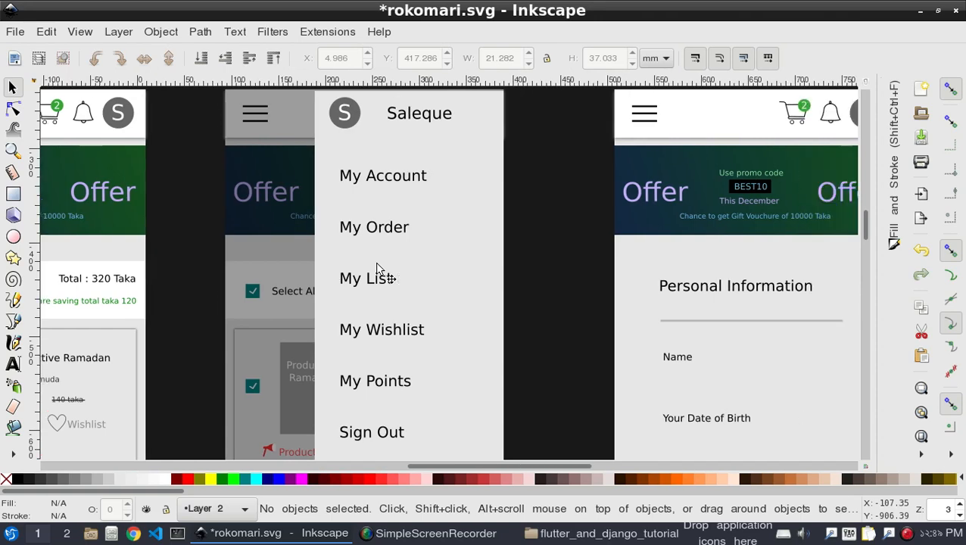
pyautogui.scroll(-3)
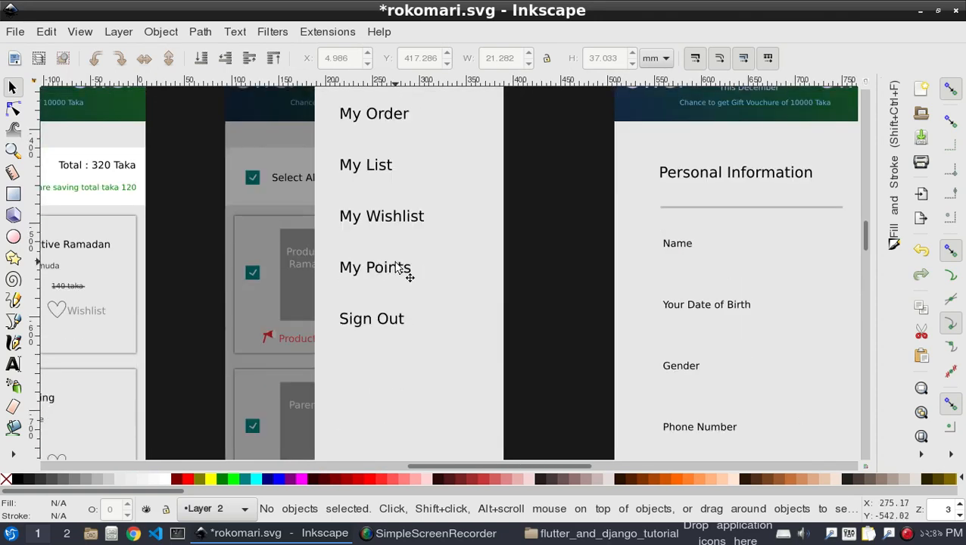
pyautogui.hscroll(3)
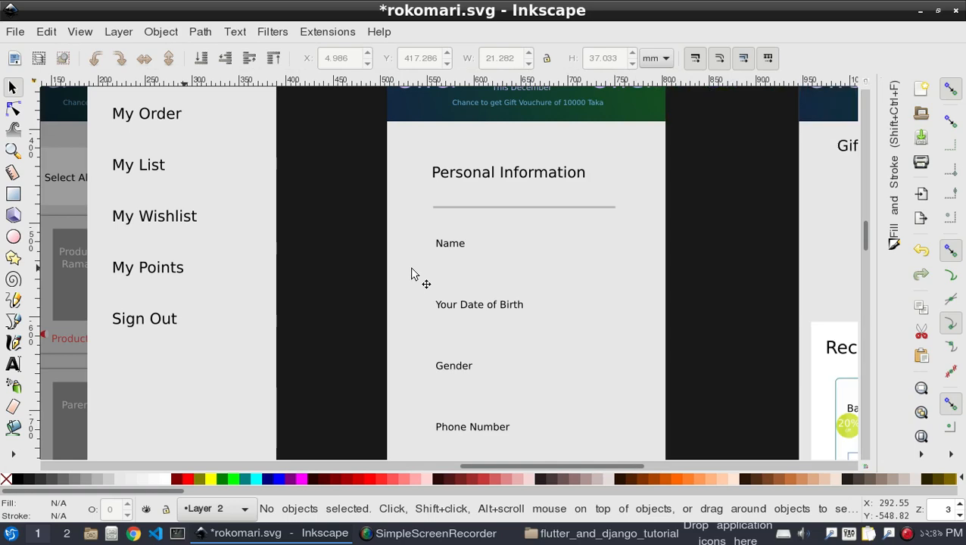